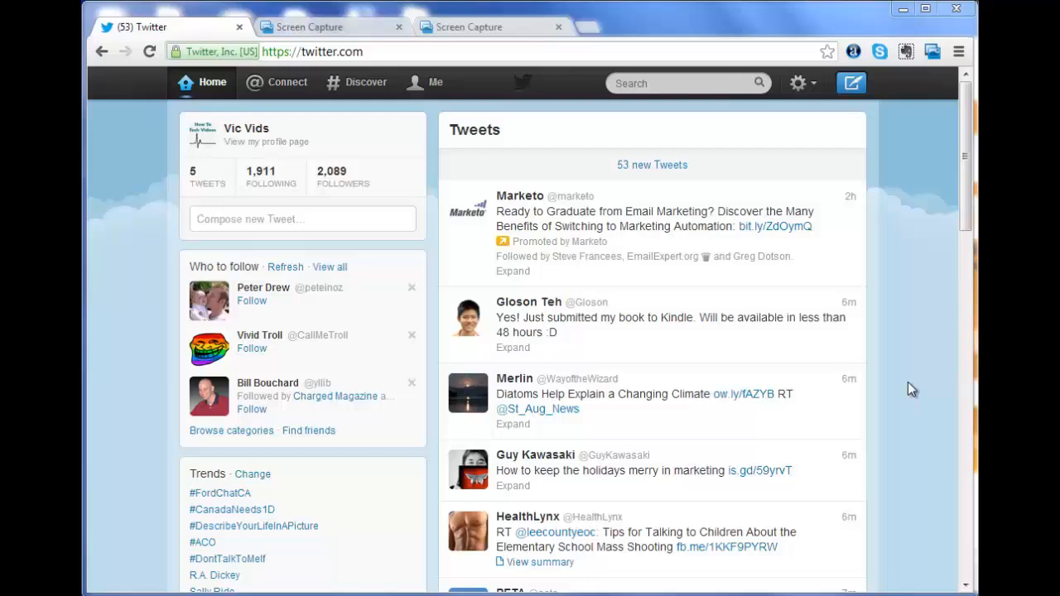
mouse_move(905, 332)
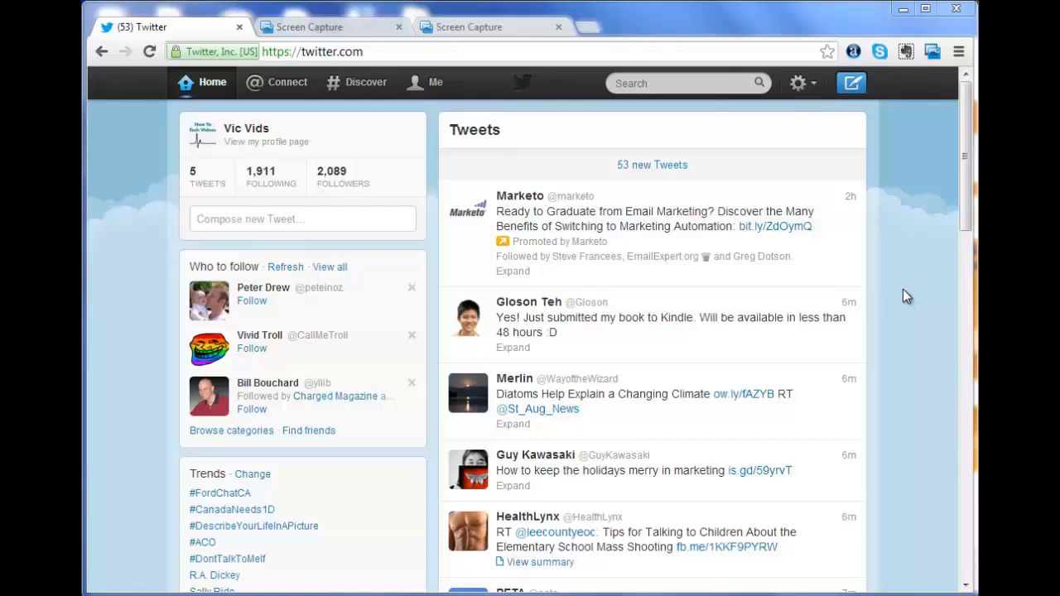
mouse_move(910, 270)
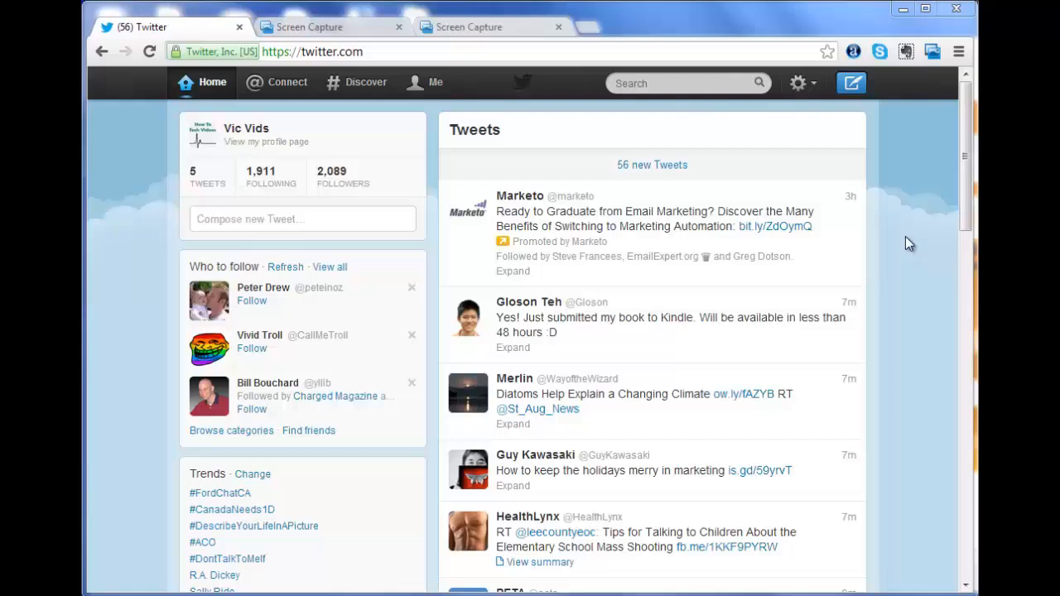
mouse_move(910, 202)
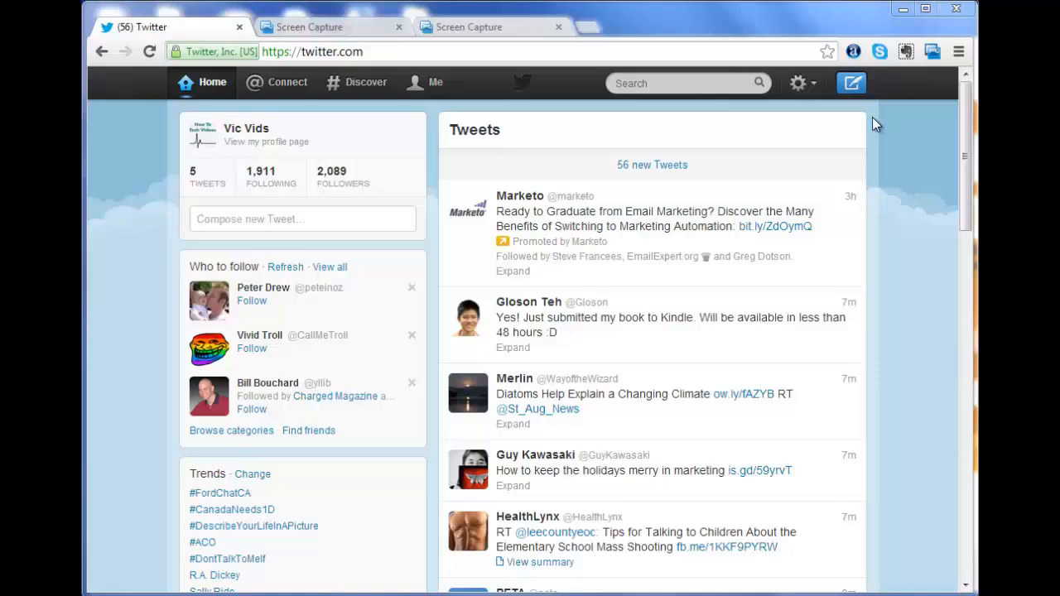
mouse_move(885, 144)
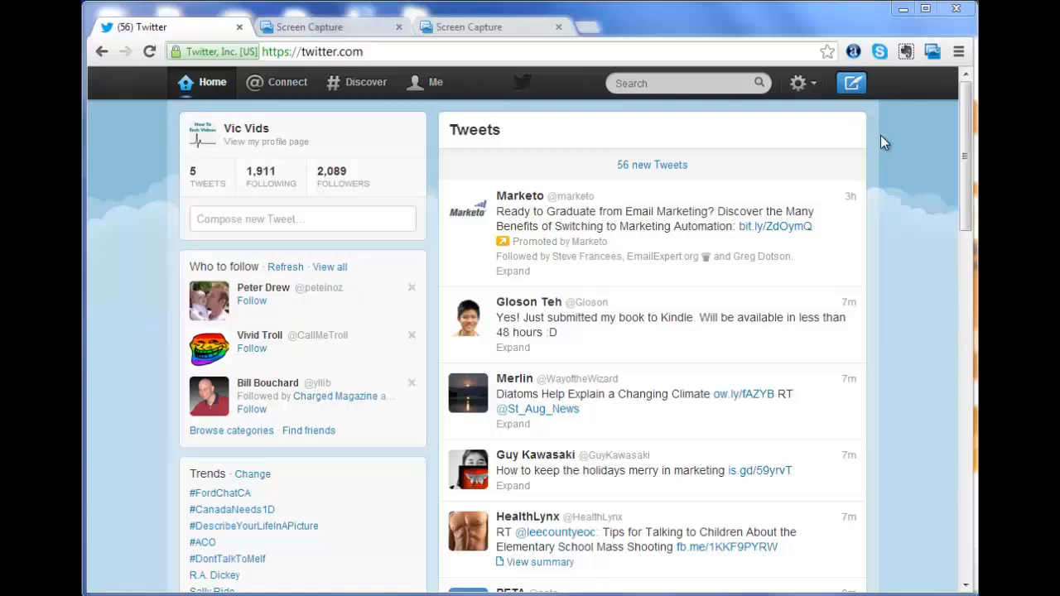
mouse_move(808, 82)
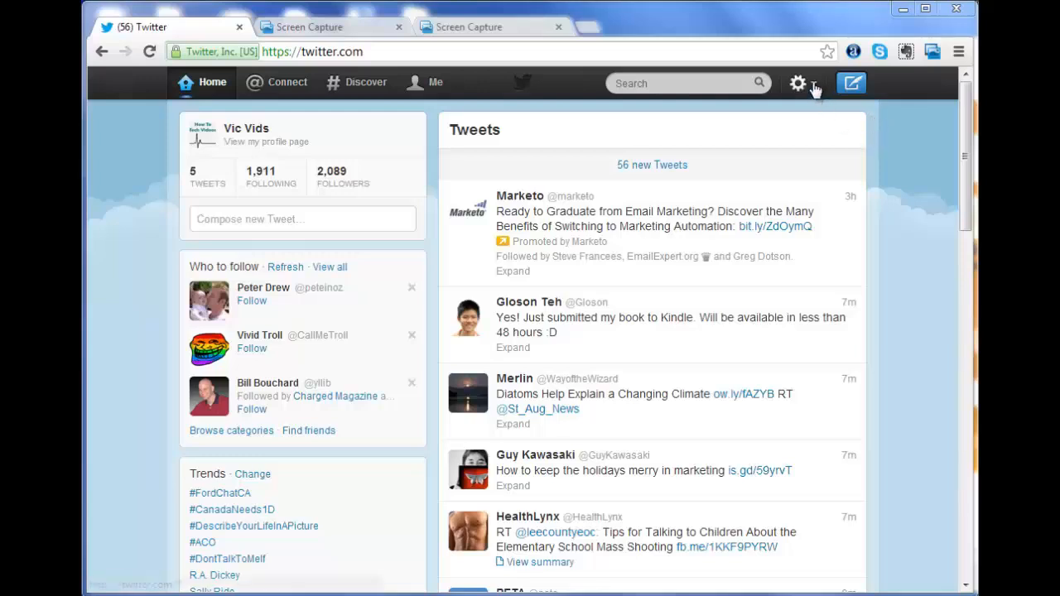
Step: Open Twitter Settings from the gear icon menu on the home timeline
click(798, 82)
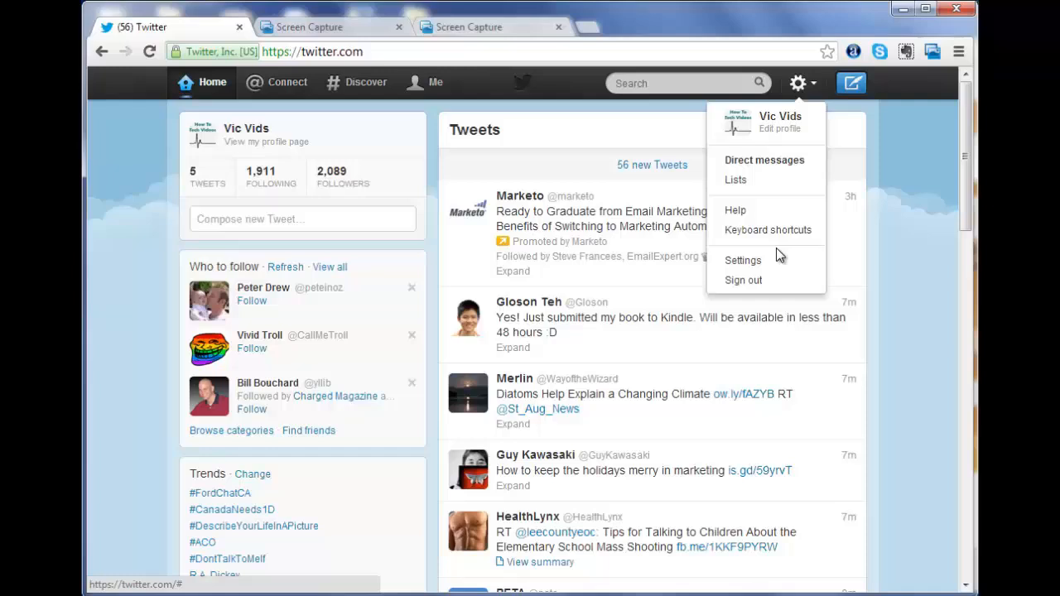
click(742, 260)
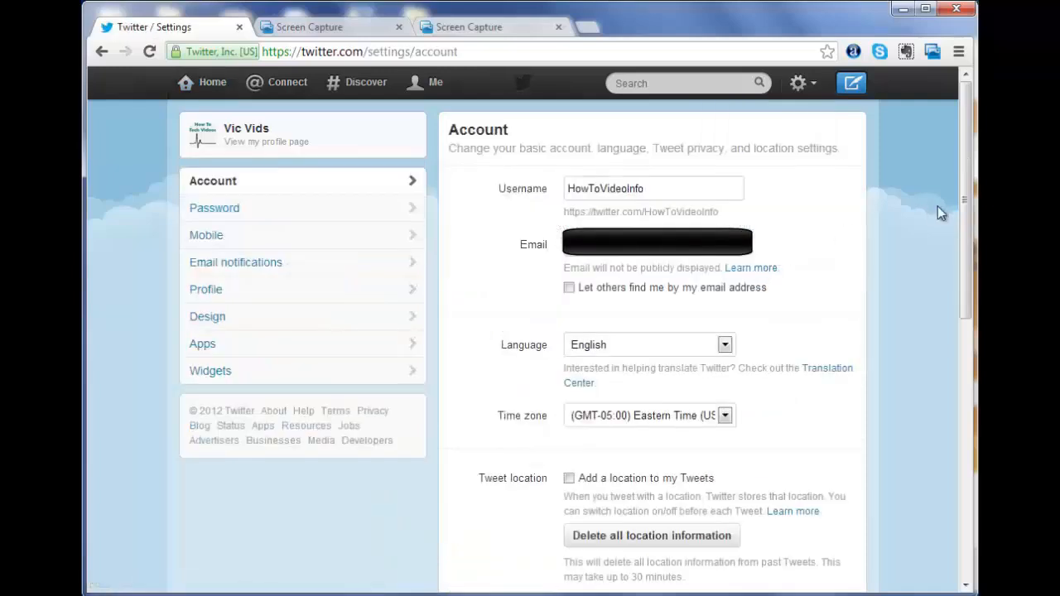
Step: Scroll down Account settings to the tweet privacy, personalization and password reset options
scroll(down, 3)
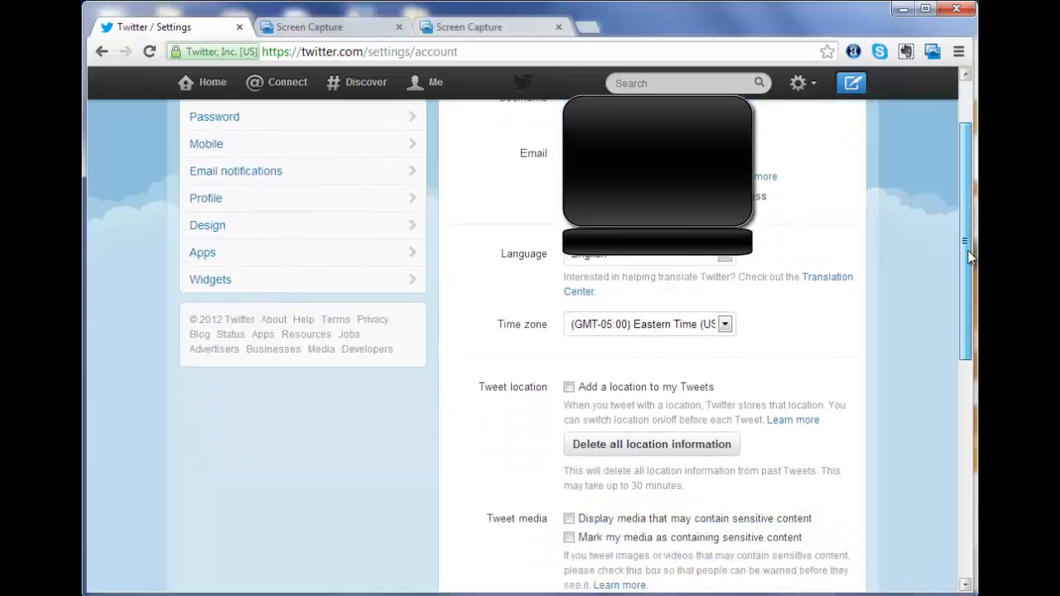
scroll(down, 3)
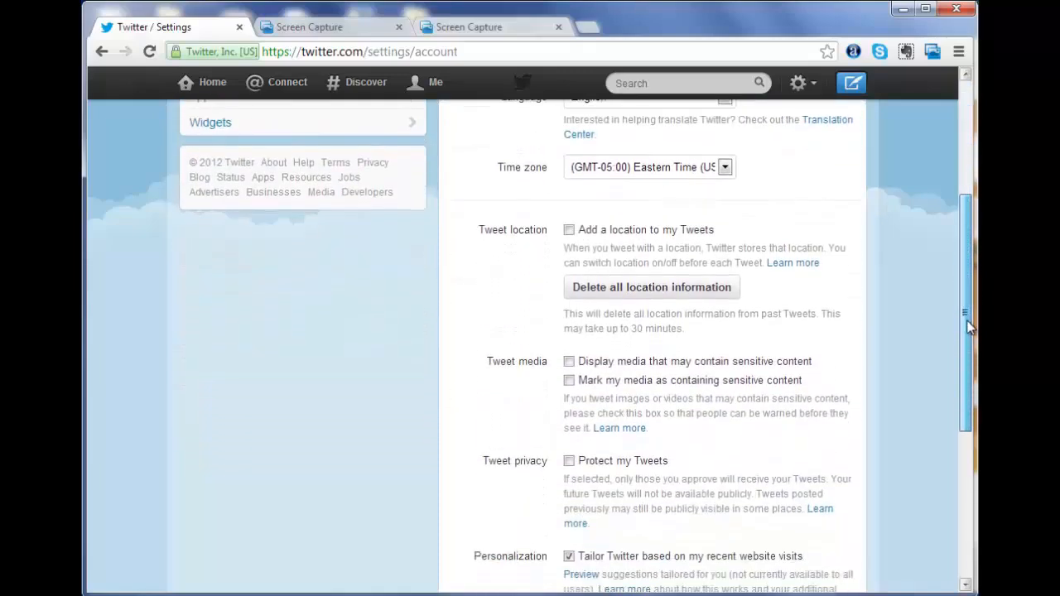
scroll(down, 3)
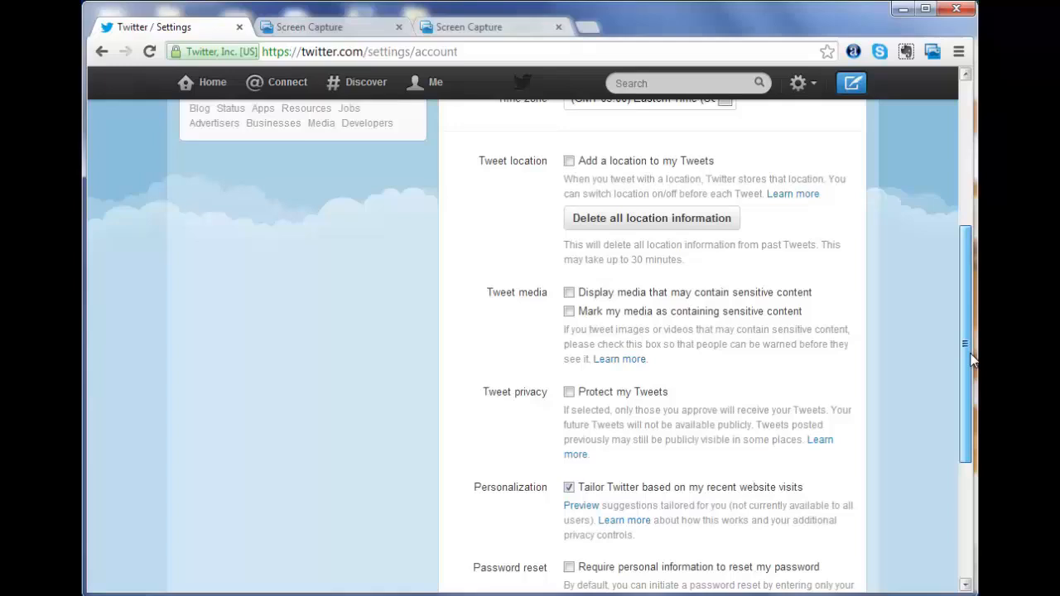
scroll(down, 3)
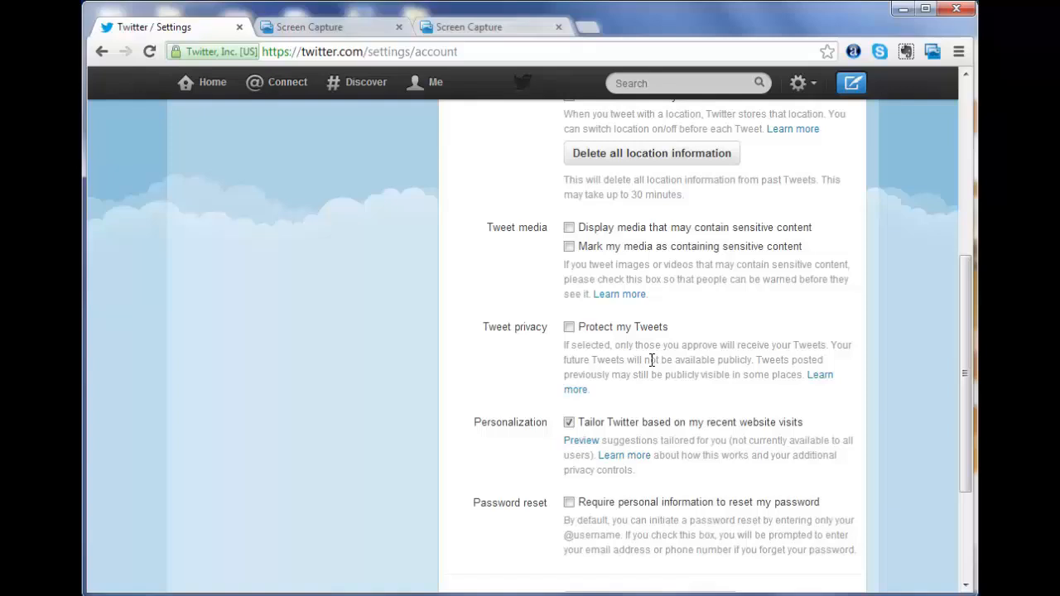
mouse_move(661, 407)
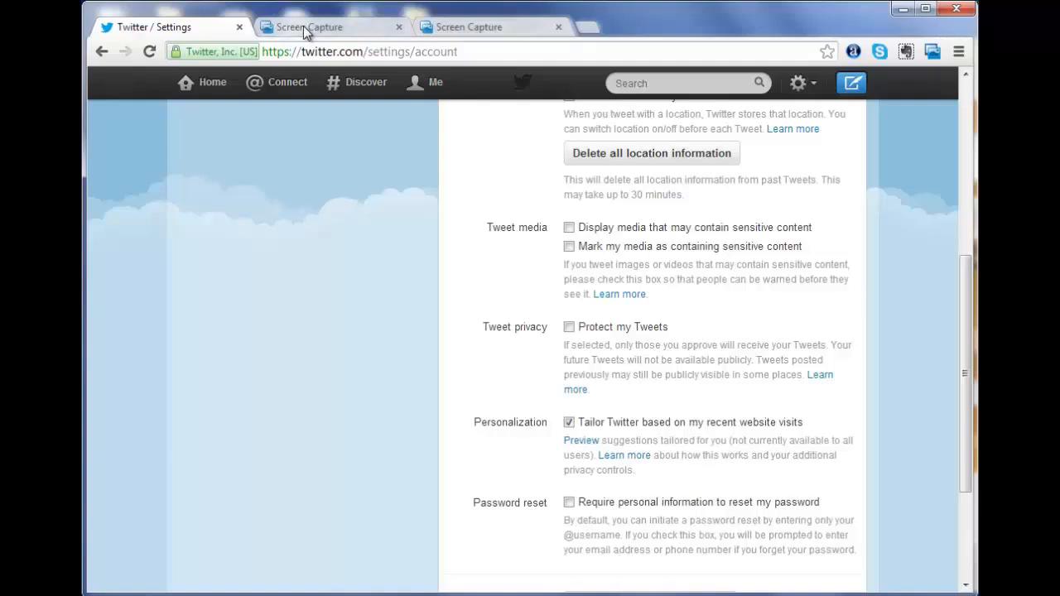
Step: Switch Screen Capture tabs to show the 'Your Twitter archive' screenshot with Request your archive
click(330, 27)
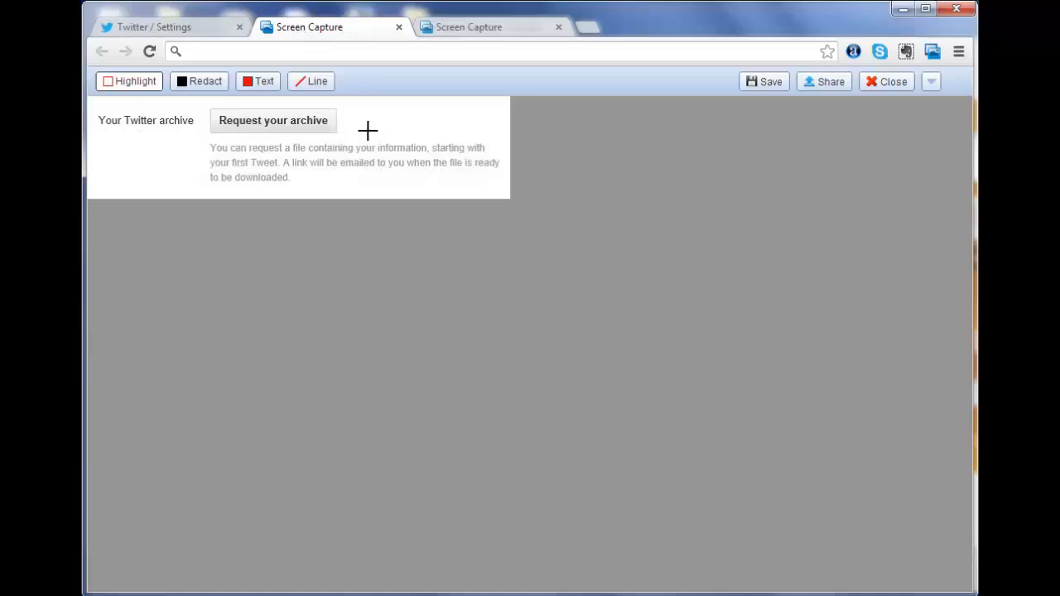
mouse_move(329, 149)
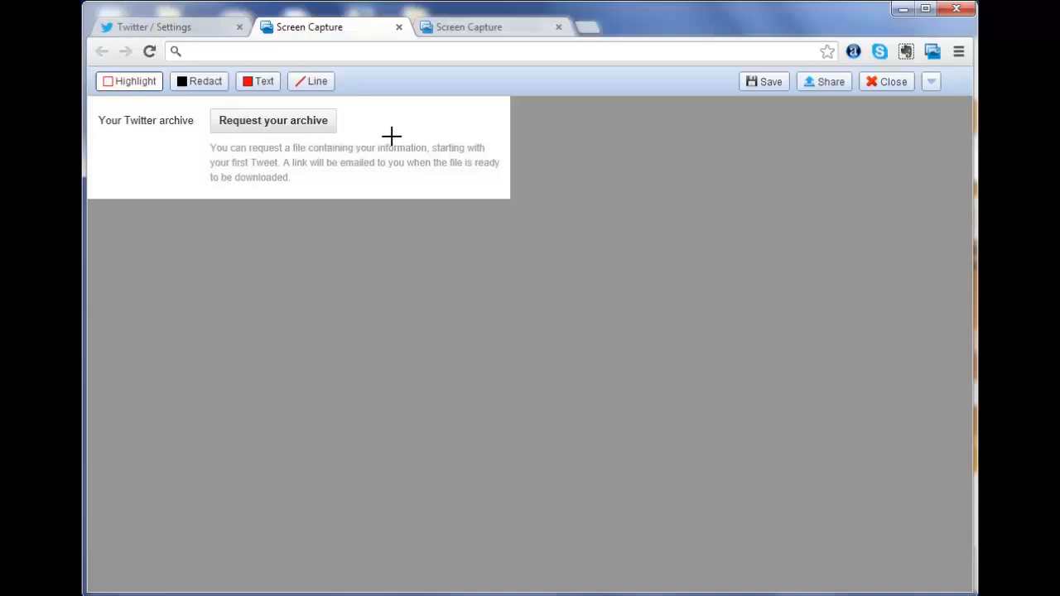
mouse_move(412, 135)
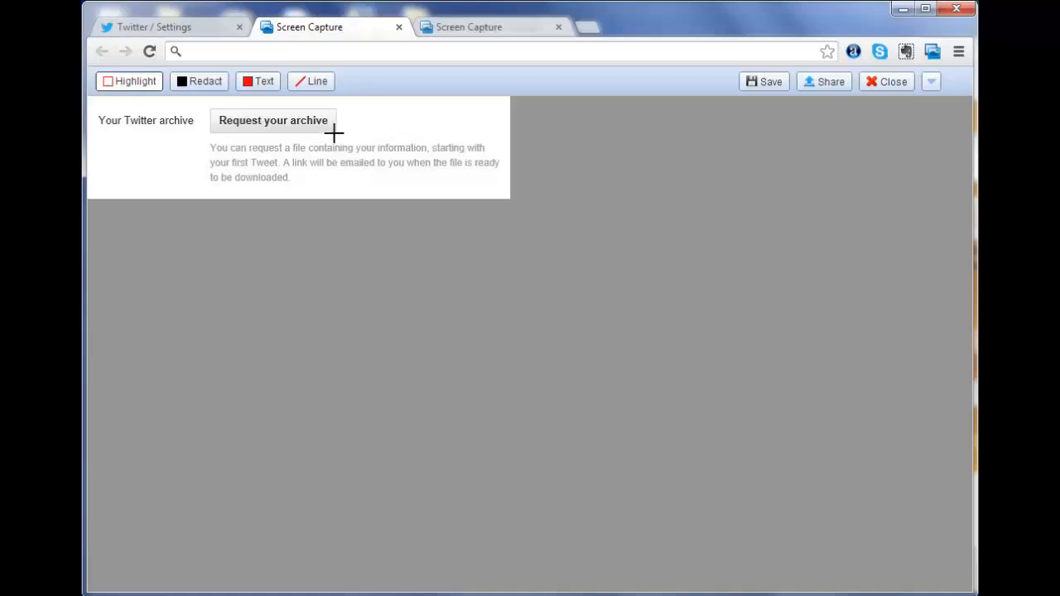
mouse_move(267, 135)
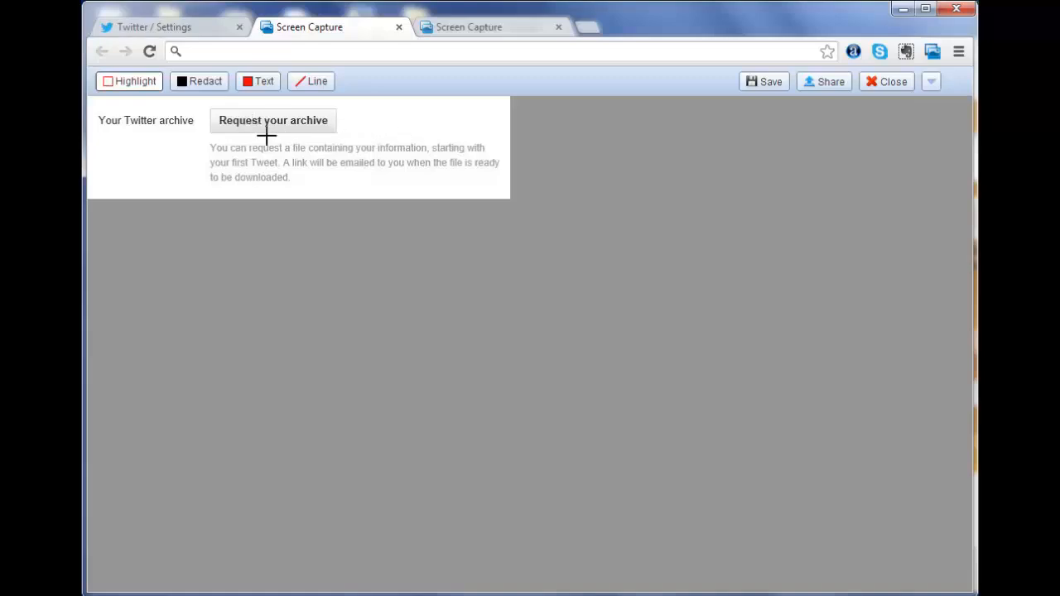
mouse_move(286, 155)
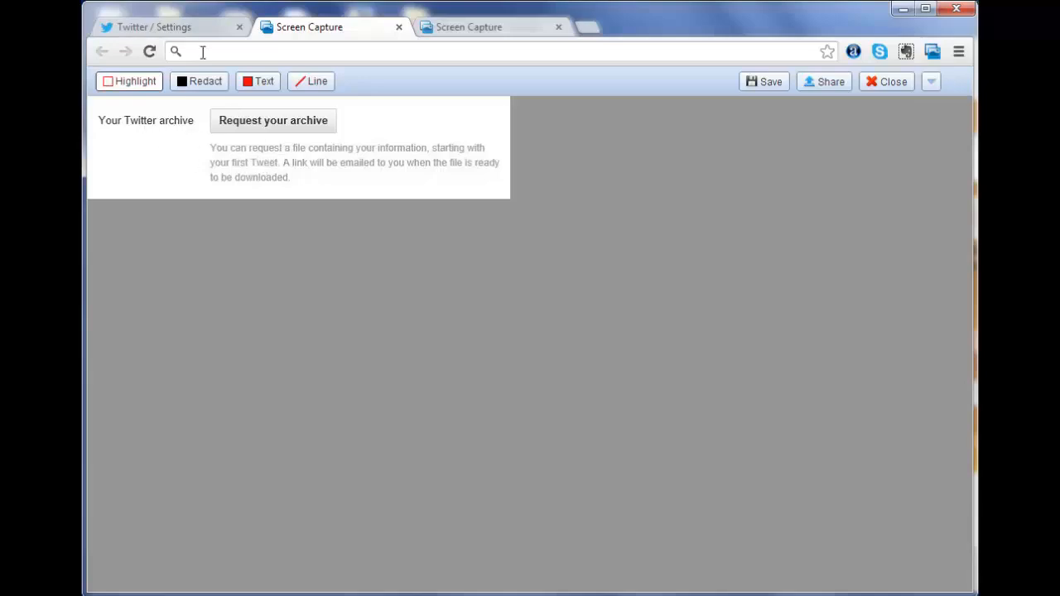
click(153, 27)
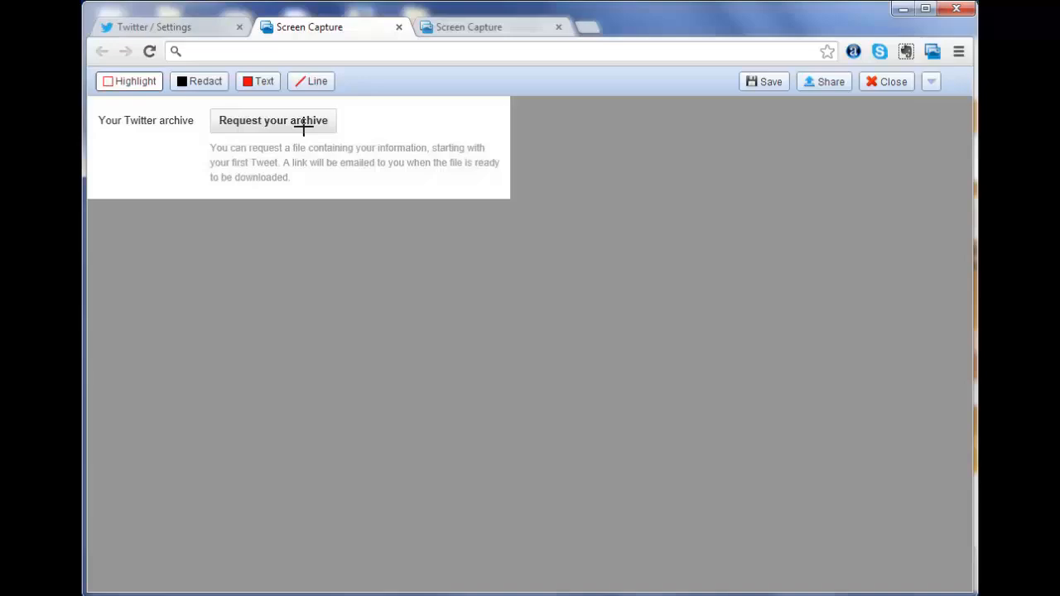
mouse_move(361, 152)
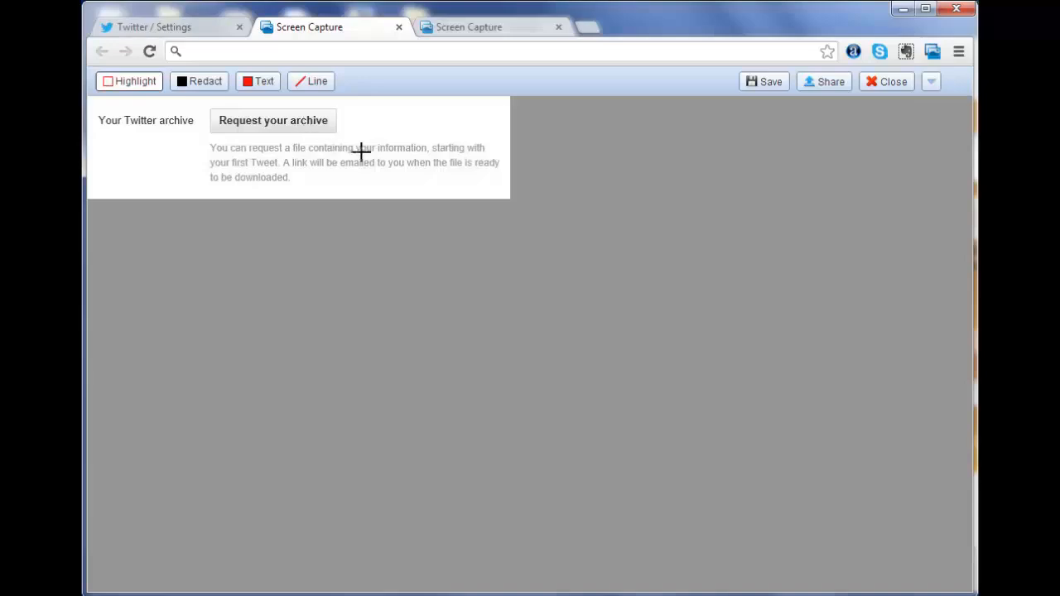
mouse_move(459, 33)
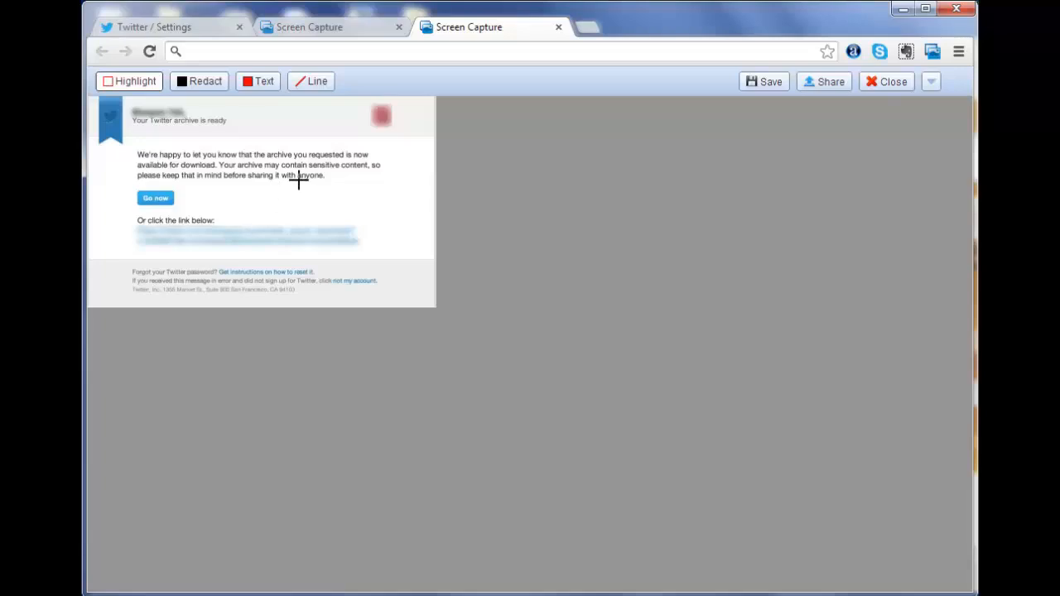
mouse_move(215, 134)
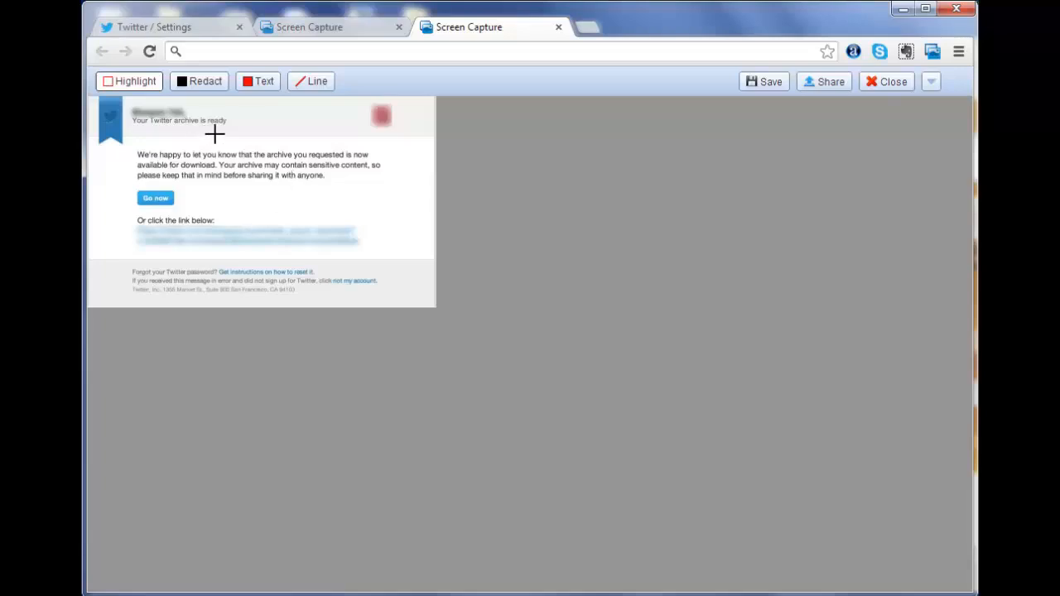
mouse_move(243, 125)
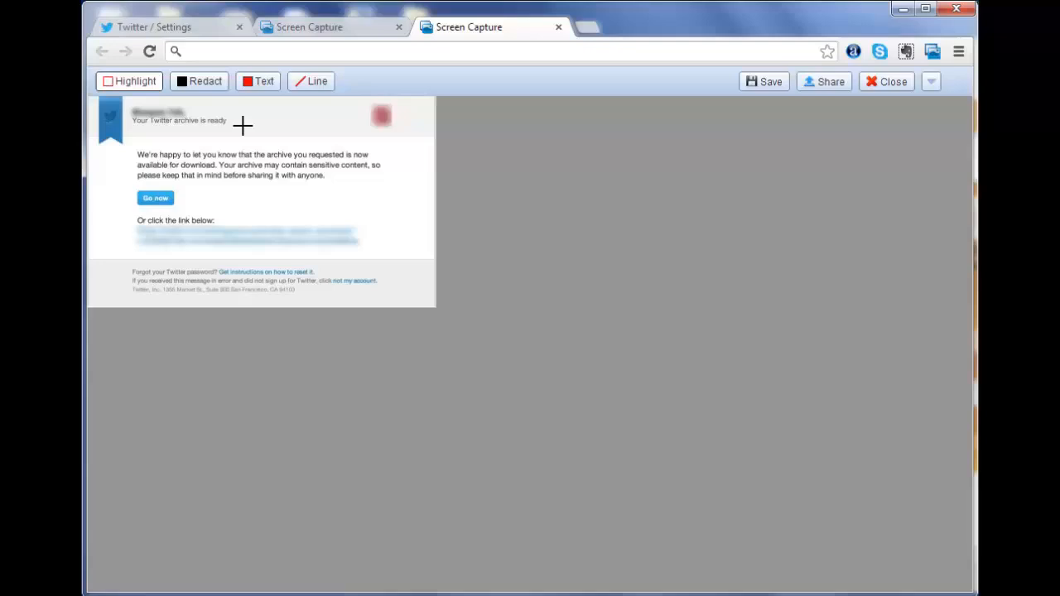
mouse_move(258, 126)
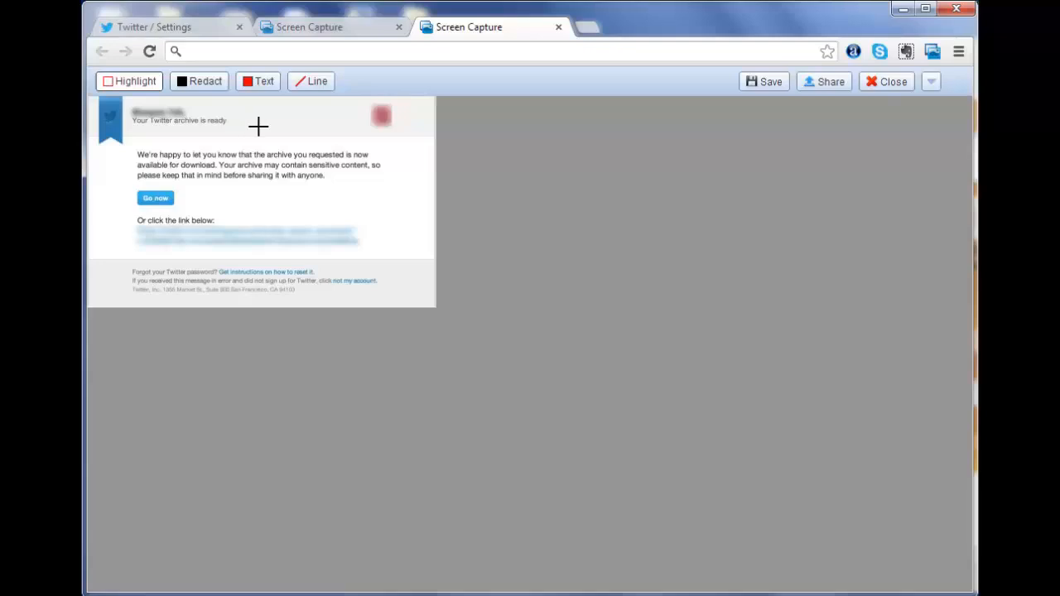
mouse_move(197, 140)
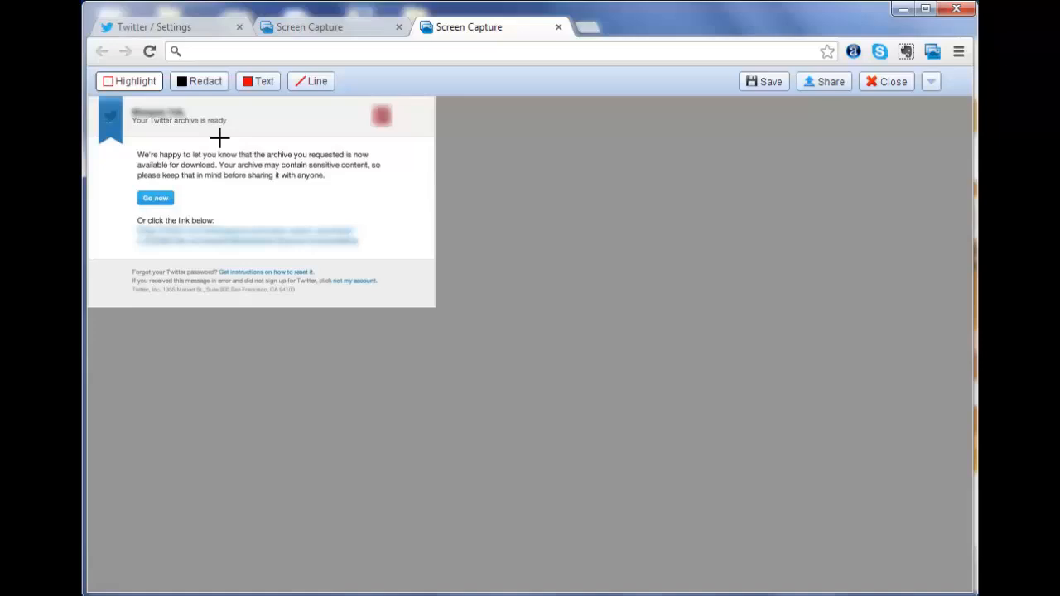
mouse_move(193, 197)
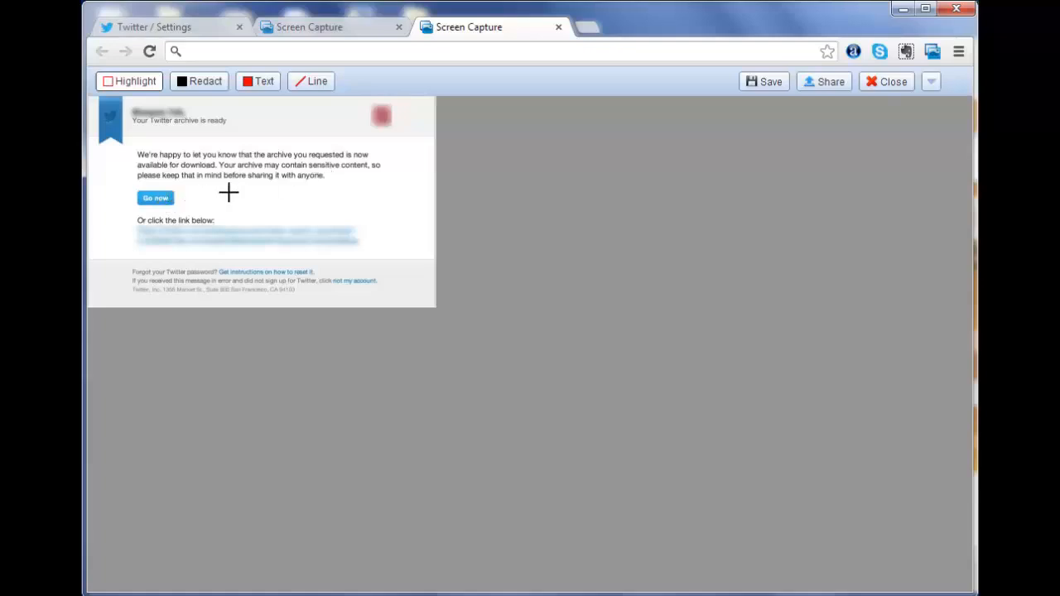
mouse_move(270, 193)
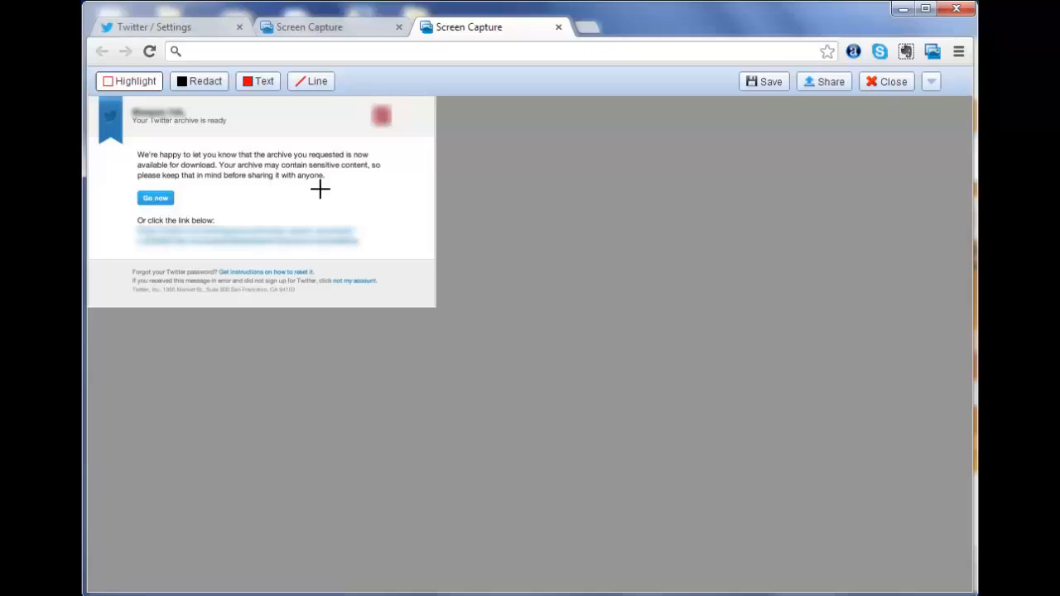
mouse_move(357, 171)
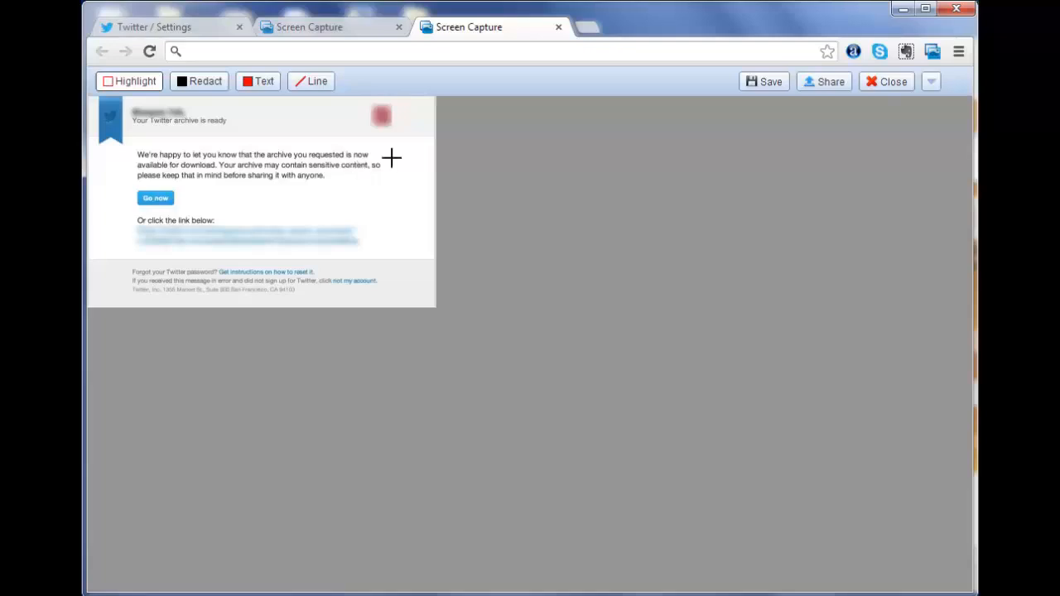
mouse_move(306, 132)
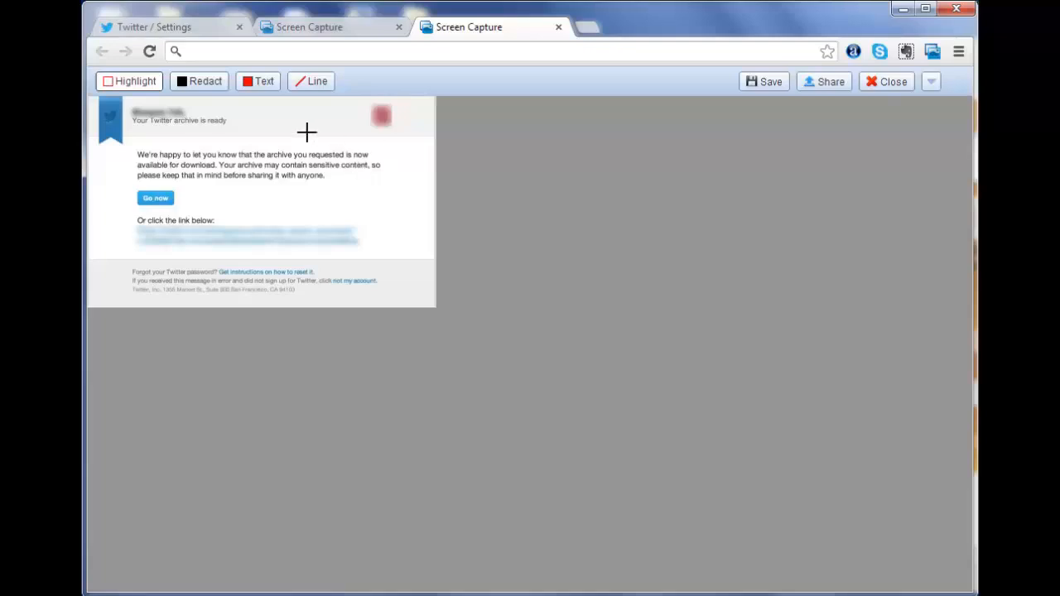